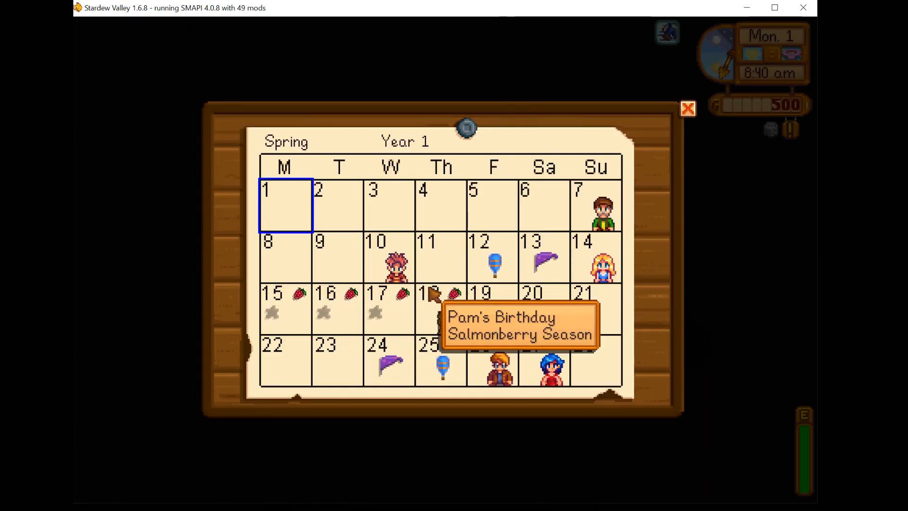
Step: Read through the Dew More Farming description and view its Images (14) screenshot gallery
left_click(688, 108)
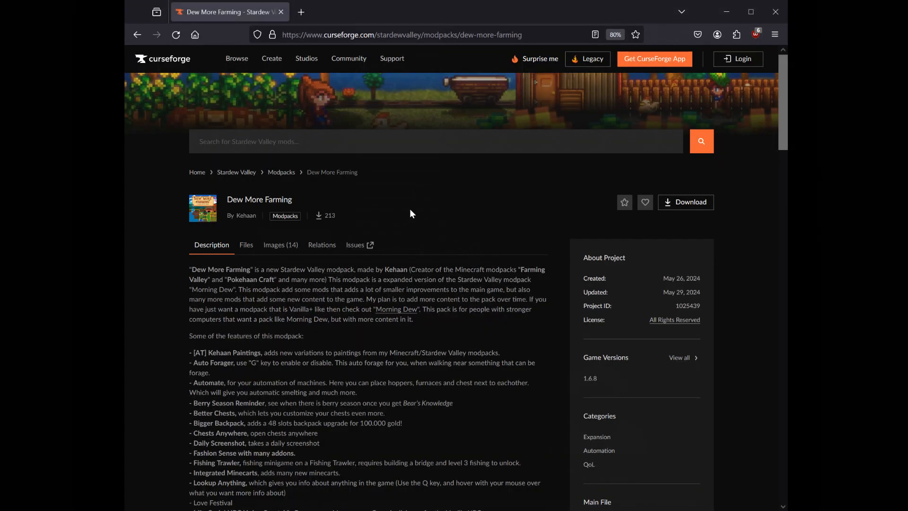
scroll("down", 3)
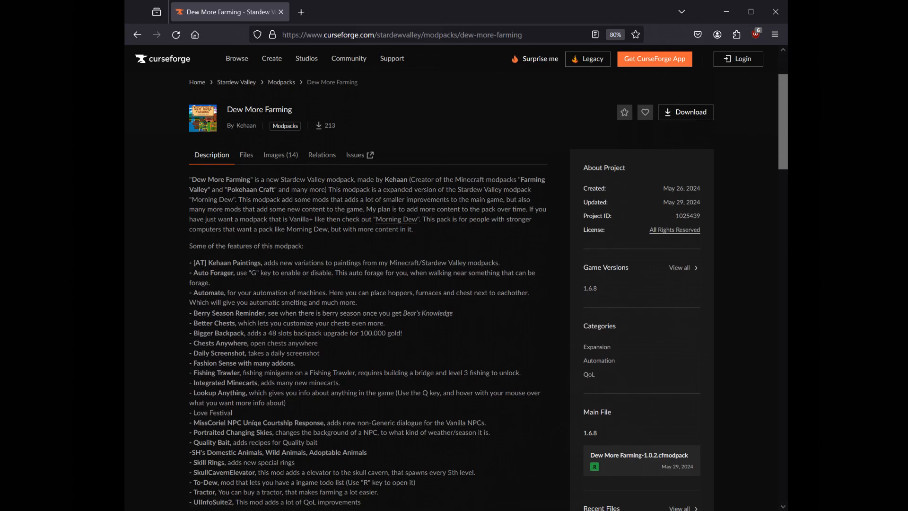
scroll("down", 3)
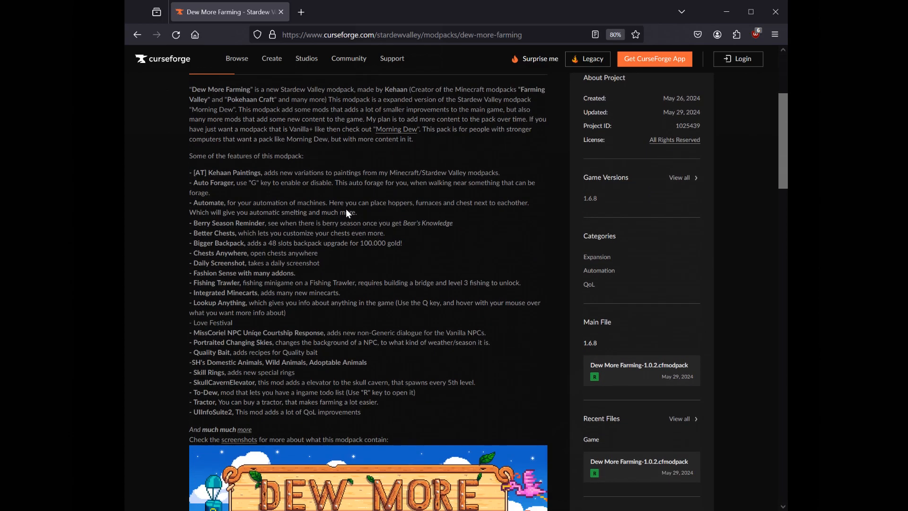
scroll("down", 3)
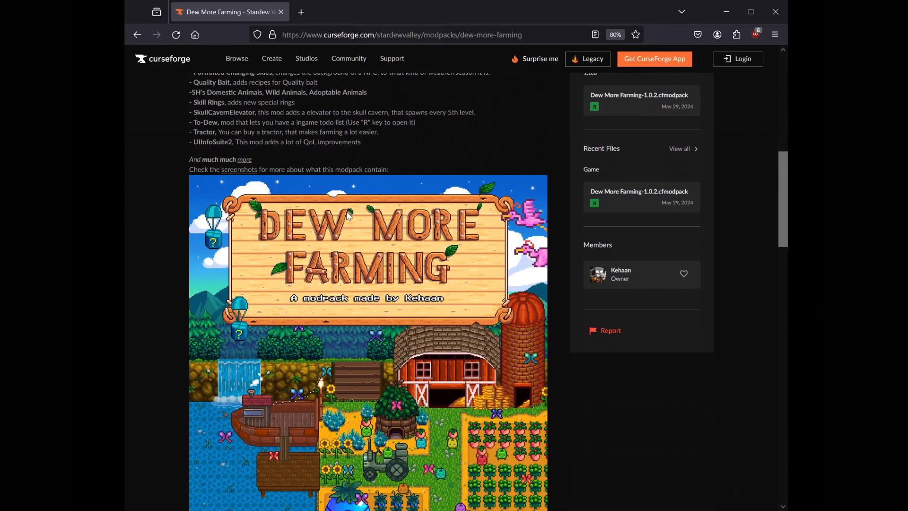
scroll("down", 3)
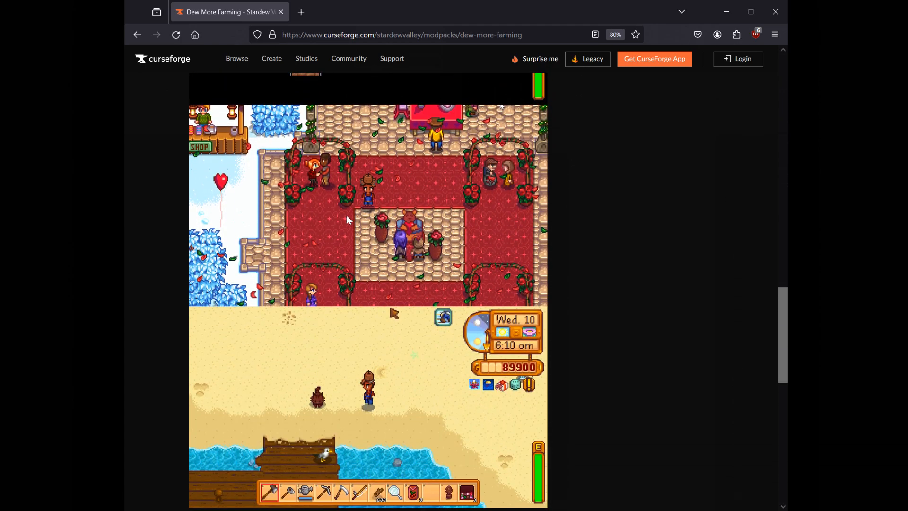
scroll("down", 3)
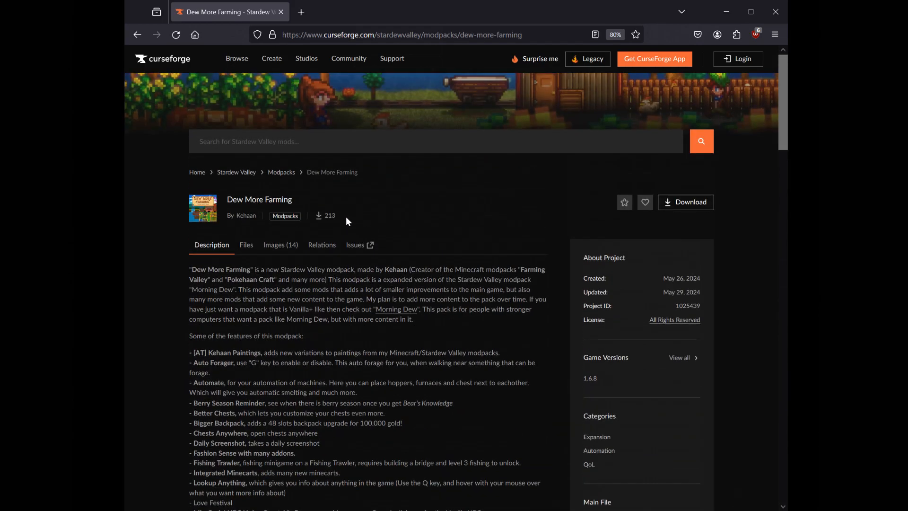
left_click(280, 243)
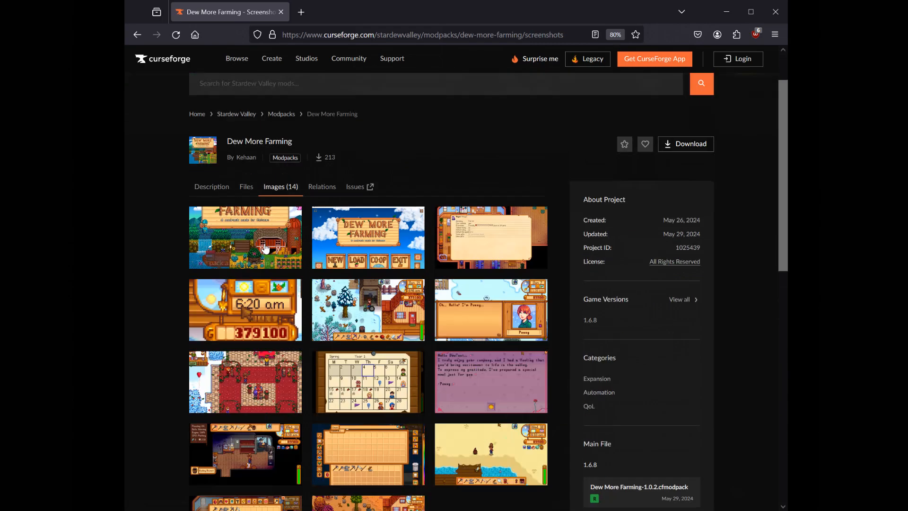
scroll("down", 3)
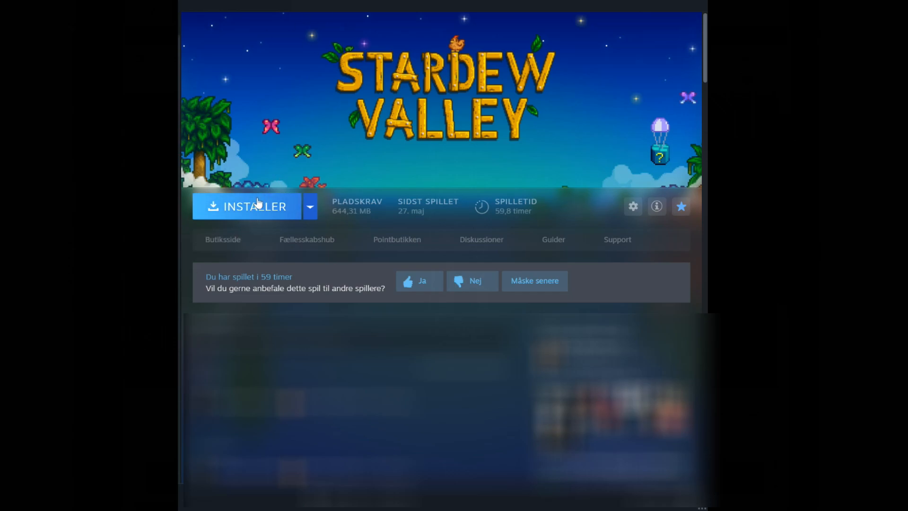
Step: Install Stardew Valley from the Steam library onto Lokalt drev (C:)
left_click(247, 206)
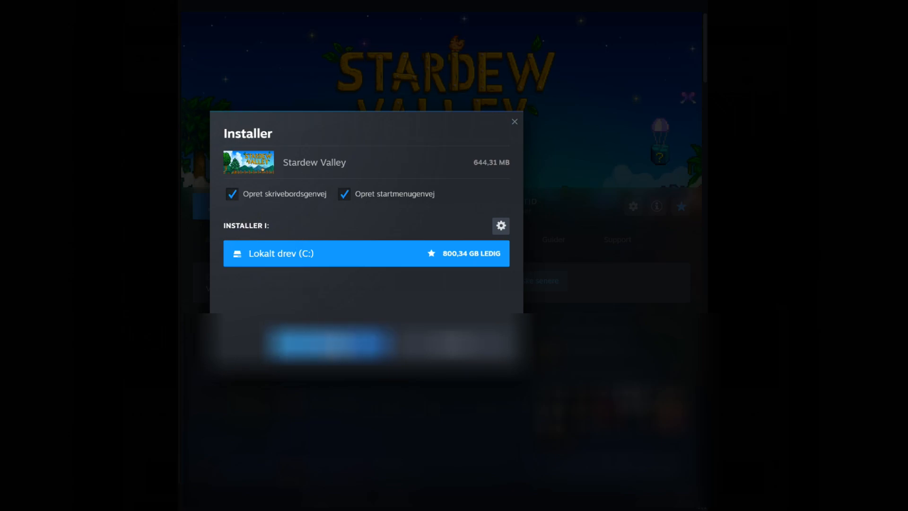
left_click(329, 342)
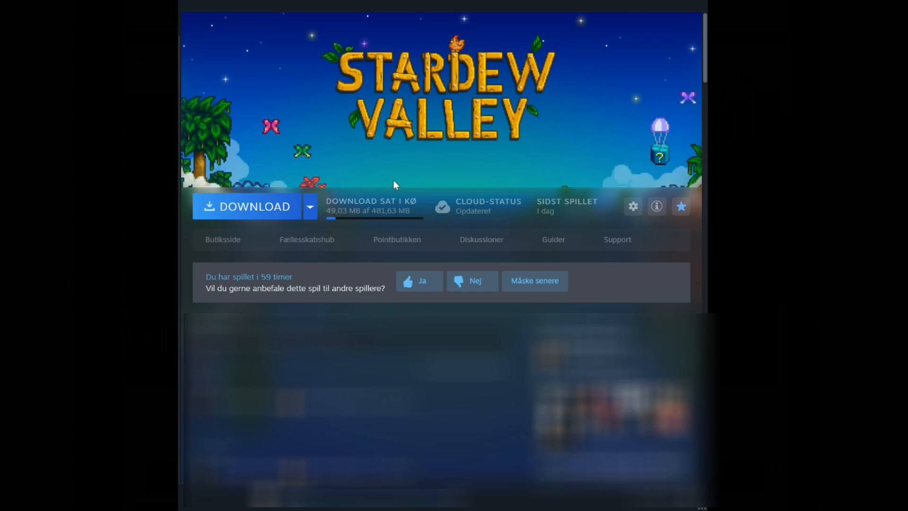
left_click(246, 206)
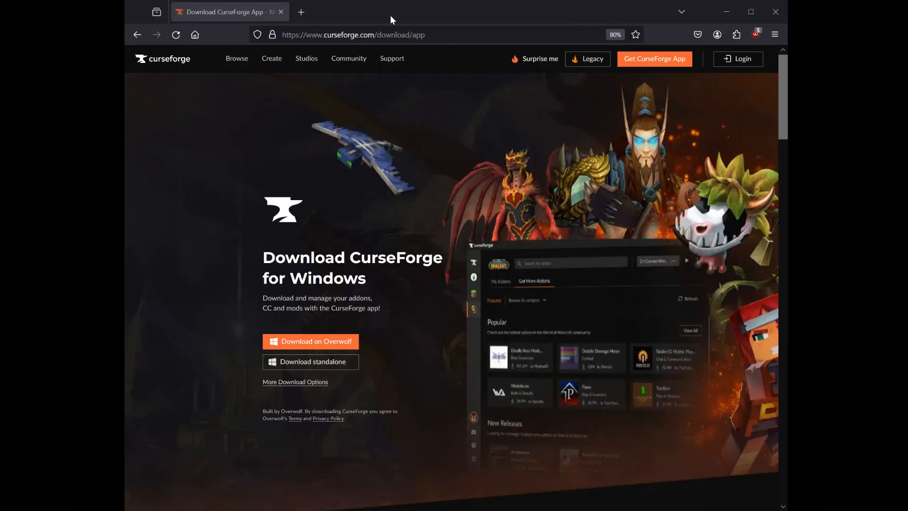
mouse_move(504, 159)
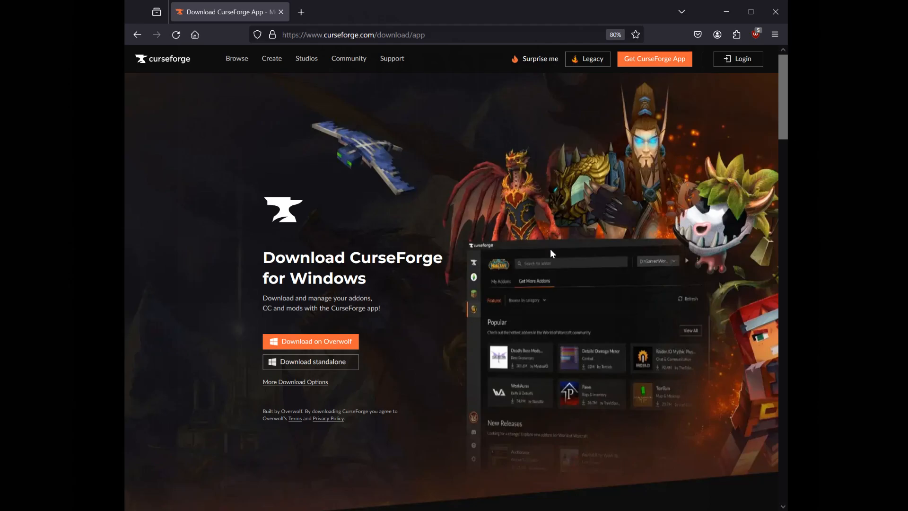
mouse_move(373, 122)
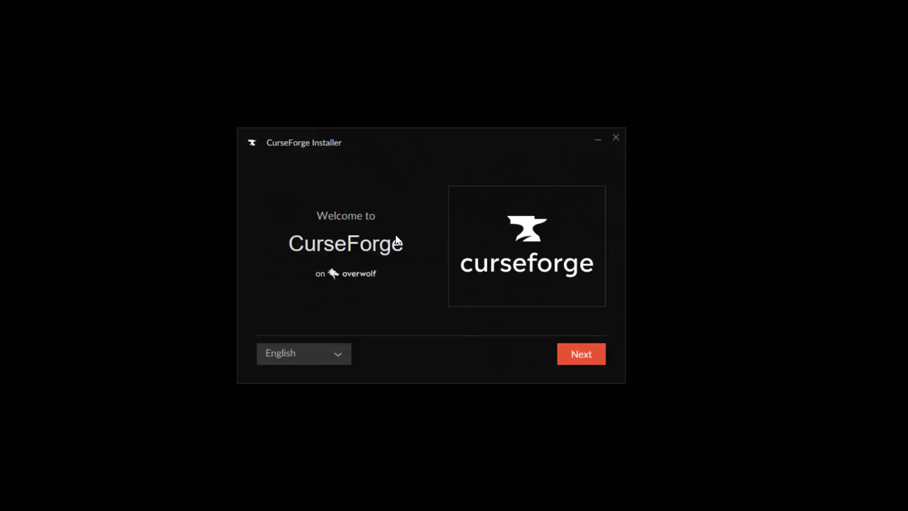
Step: Accept the terms, skip the Control app, install CurseForge with Overwolf, and launch it
left_click(581, 353)
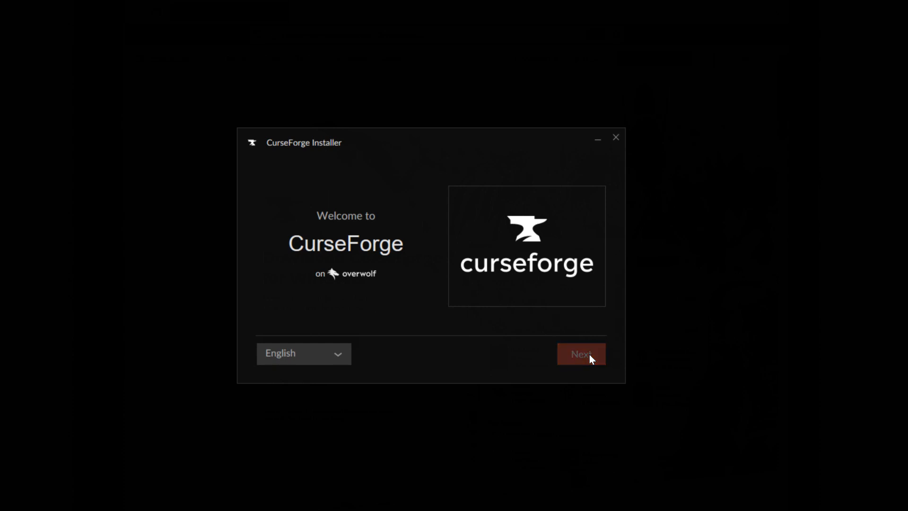
left_click(580, 353)
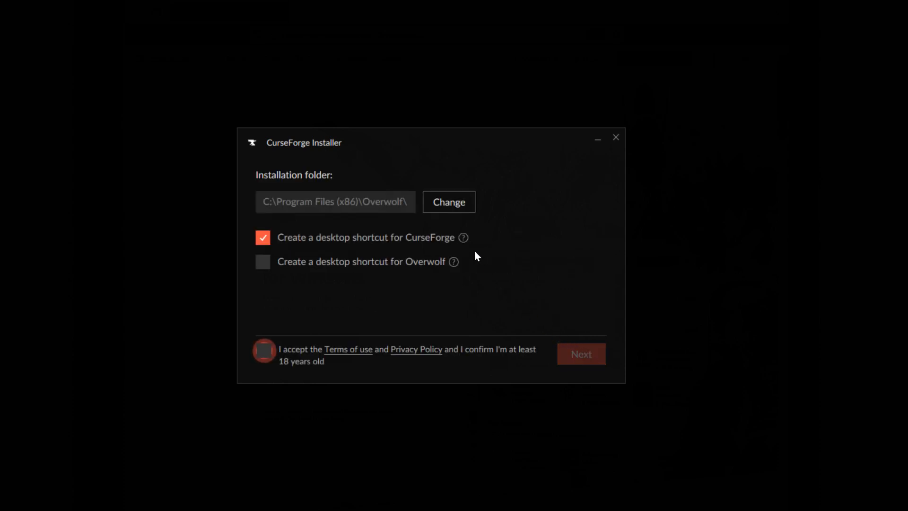
left_click(263, 352)
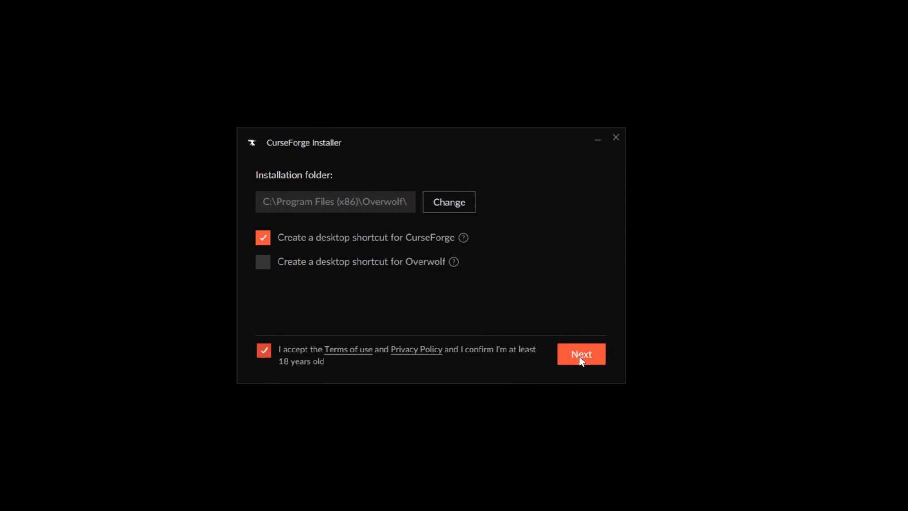
left_click(580, 354)
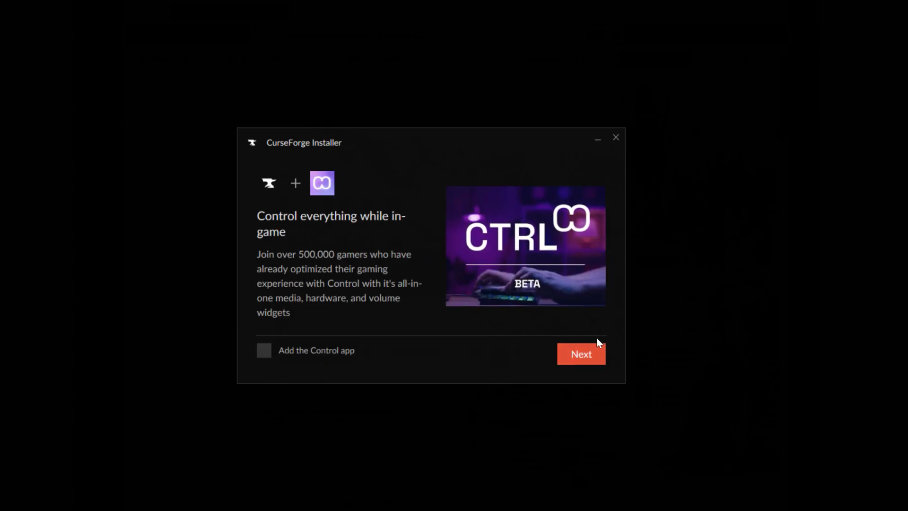
left_click(581, 354)
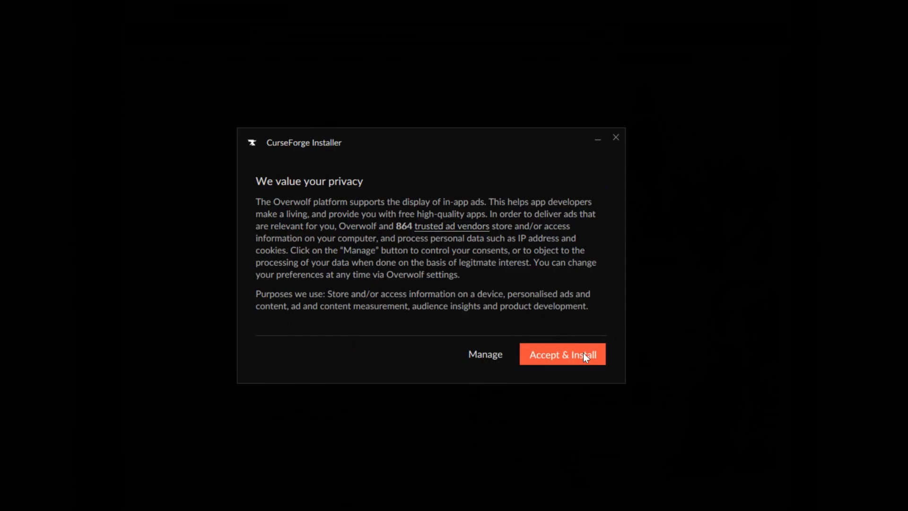
left_click(561, 353)
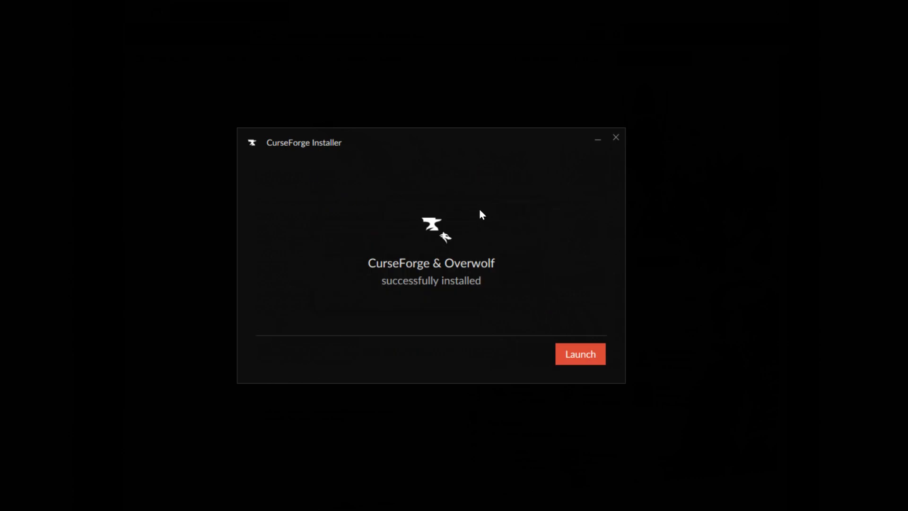
mouse_move(590, 355)
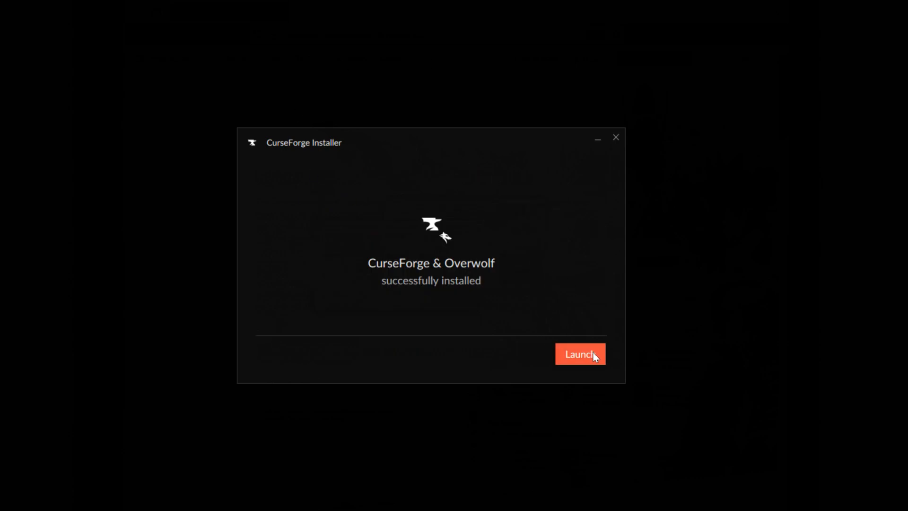
left_click(580, 354)
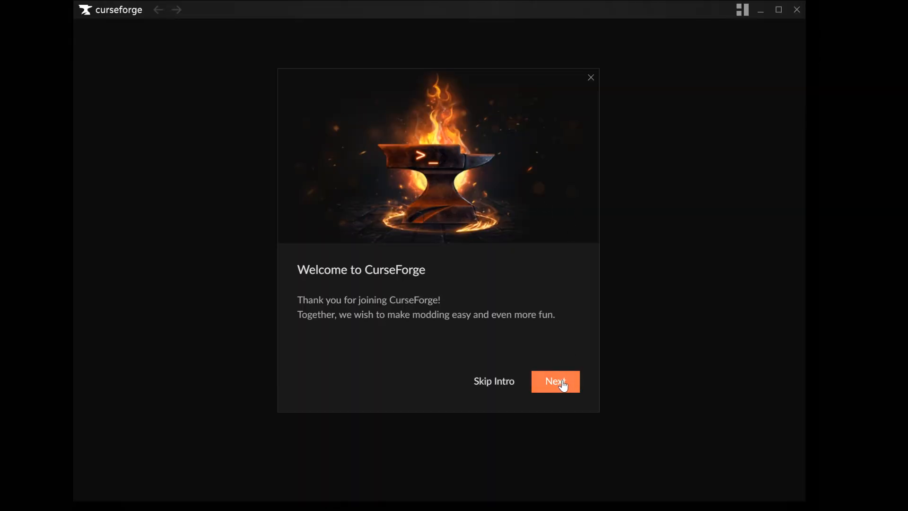
Step: Advance through the Welcome to CurseForge intro slides to Choose a Game
left_click(554, 381)
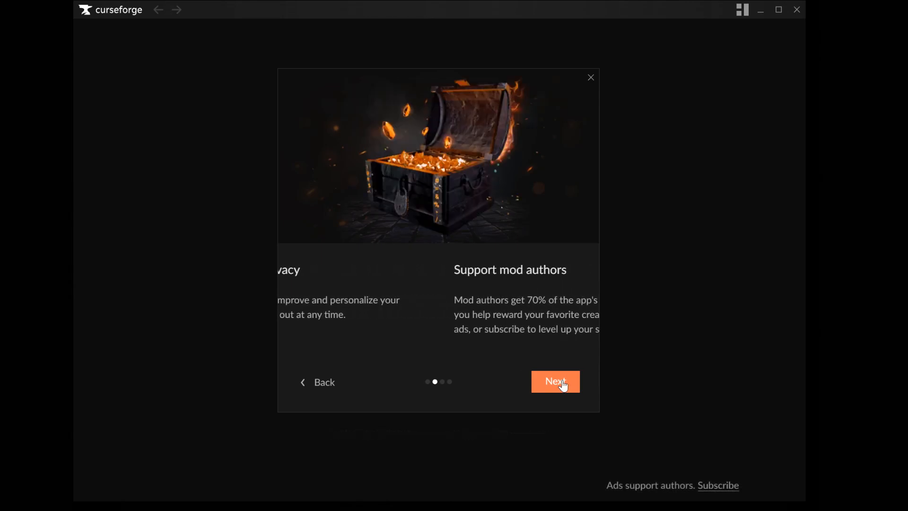
left_click(554, 381)
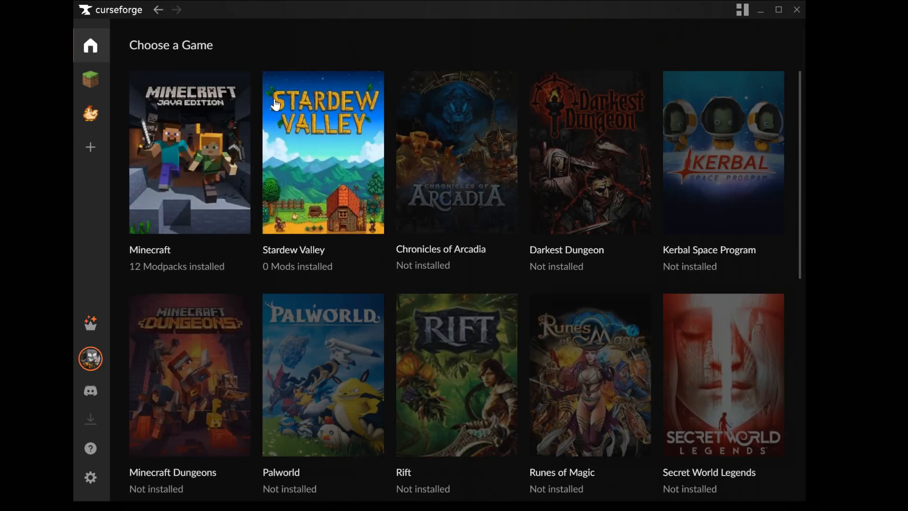
mouse_move(91, 113)
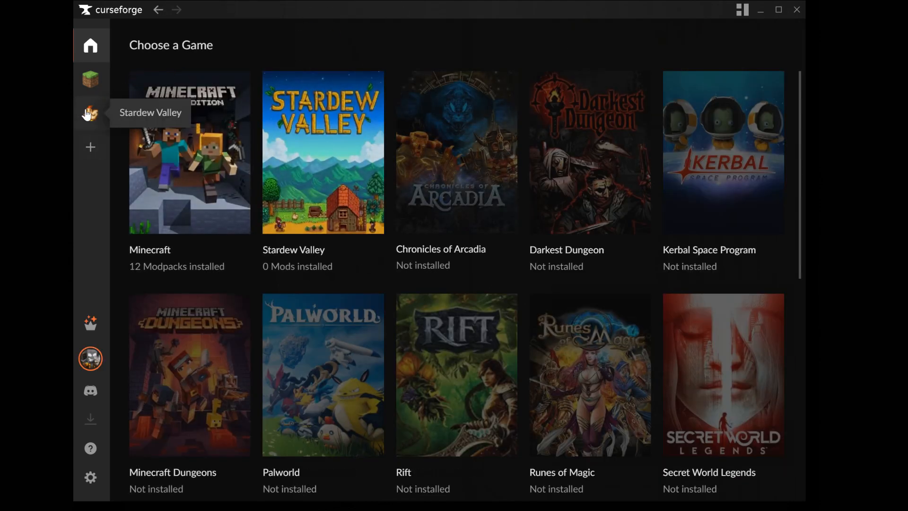
Step: Open Stardew Valley's My Mods page, start a computer scan for games, then cancel it
left_click(91, 113)
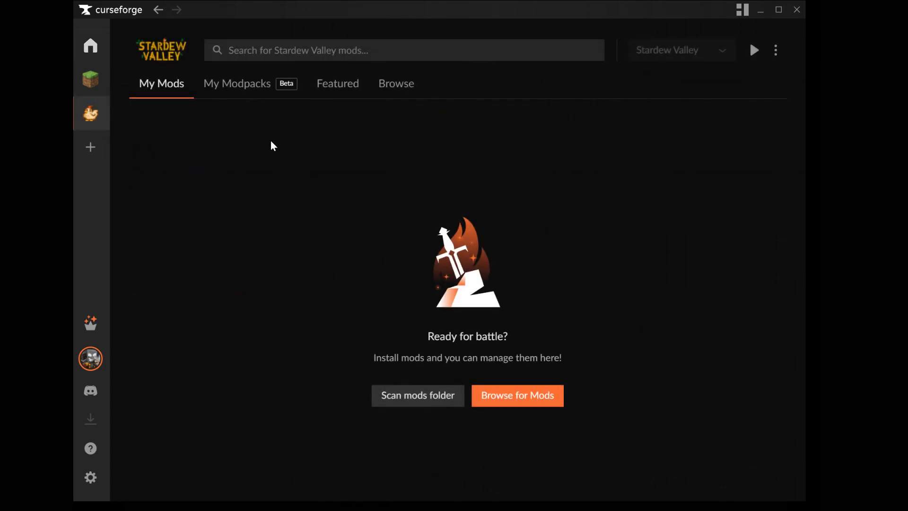
mouse_move(316, 188)
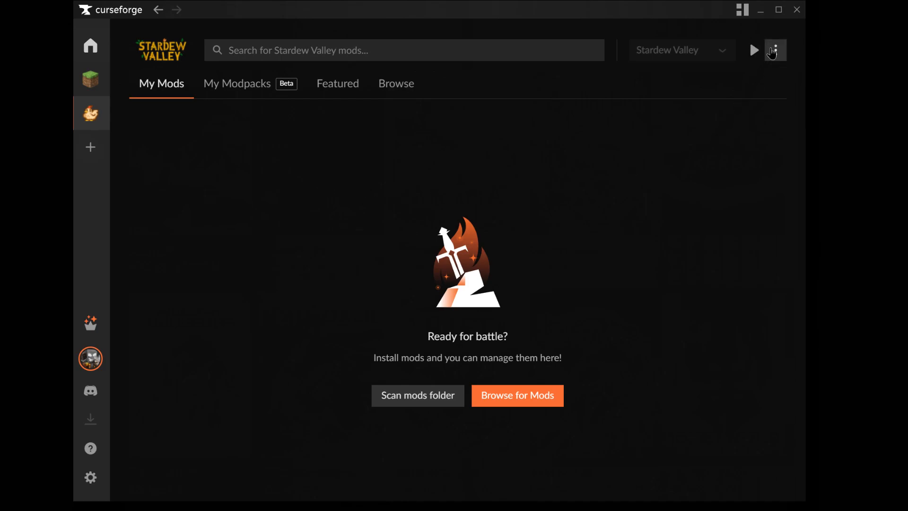
left_click(774, 50)
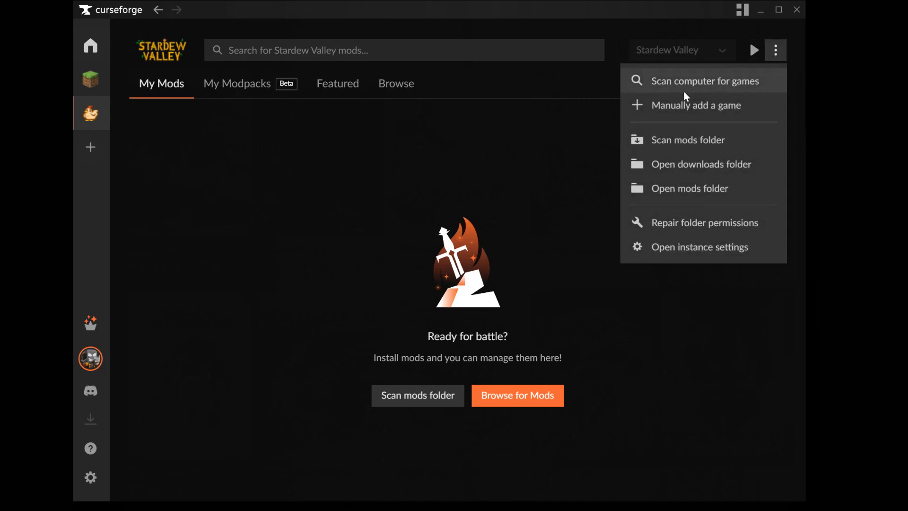
left_click(703, 81)
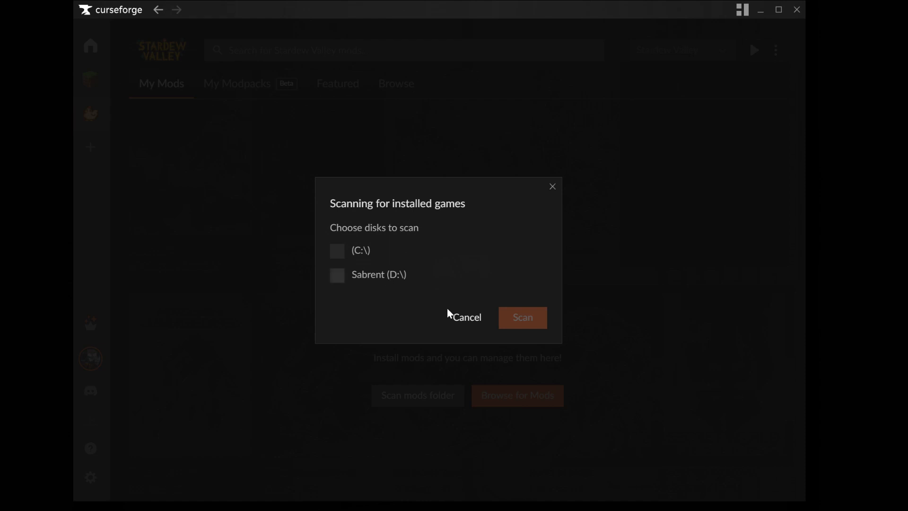
left_click(467, 316)
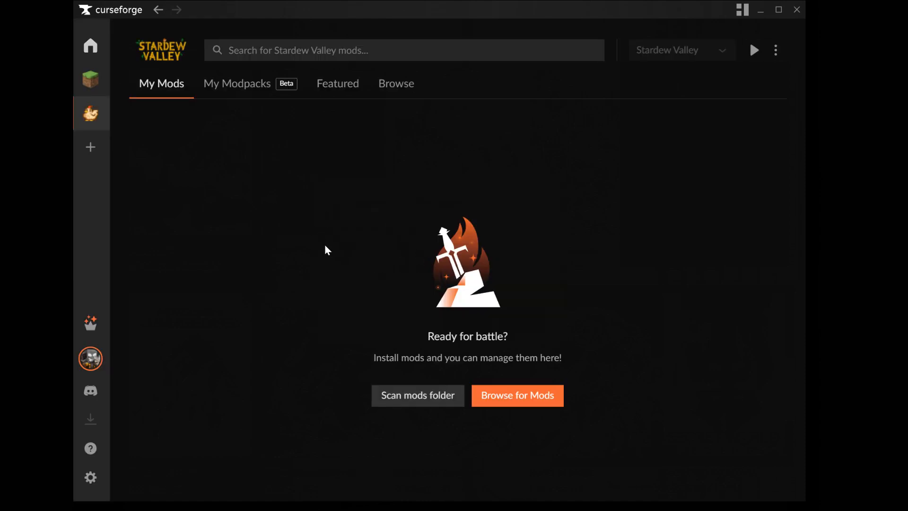
mouse_move(268, 155)
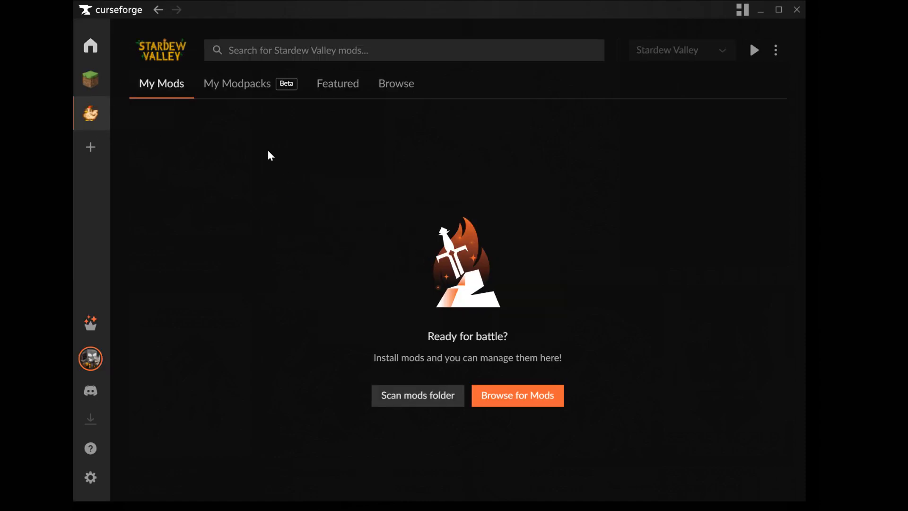
mouse_move(246, 85)
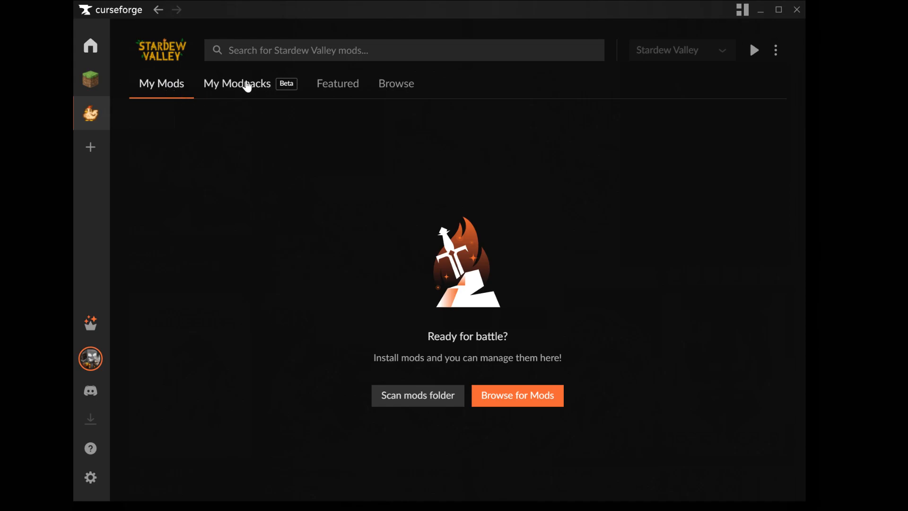
Step: Browse Stardew Valley modpacks, search 'de', and install Dew More Farming, watching progress in My Modpacks
left_click(236, 84)
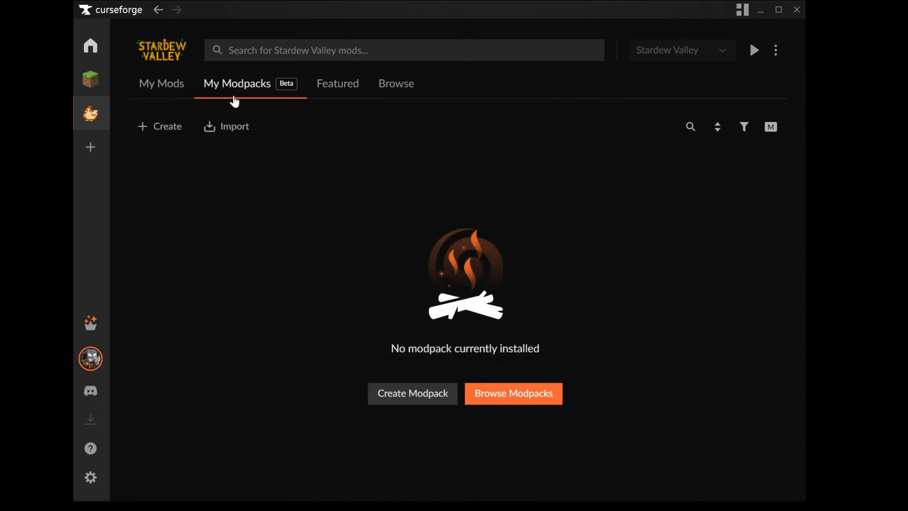
mouse_move(513, 393)
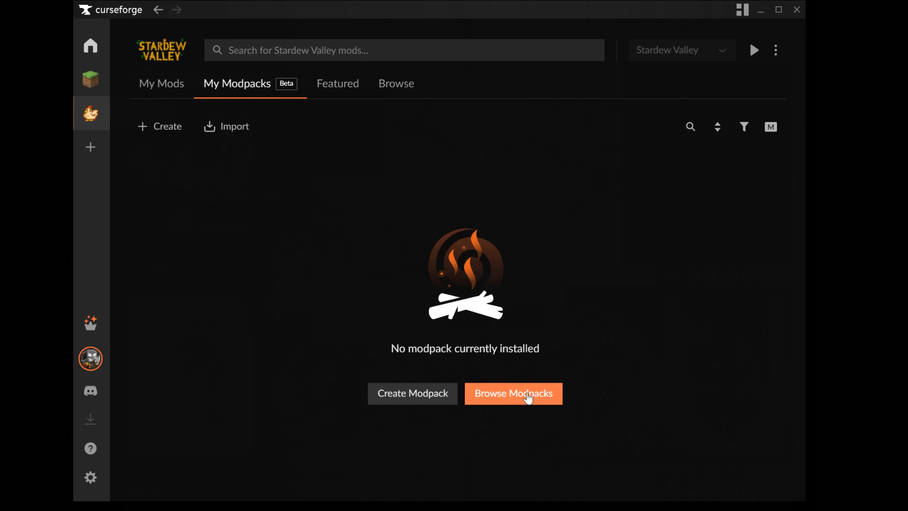
left_click(513, 394)
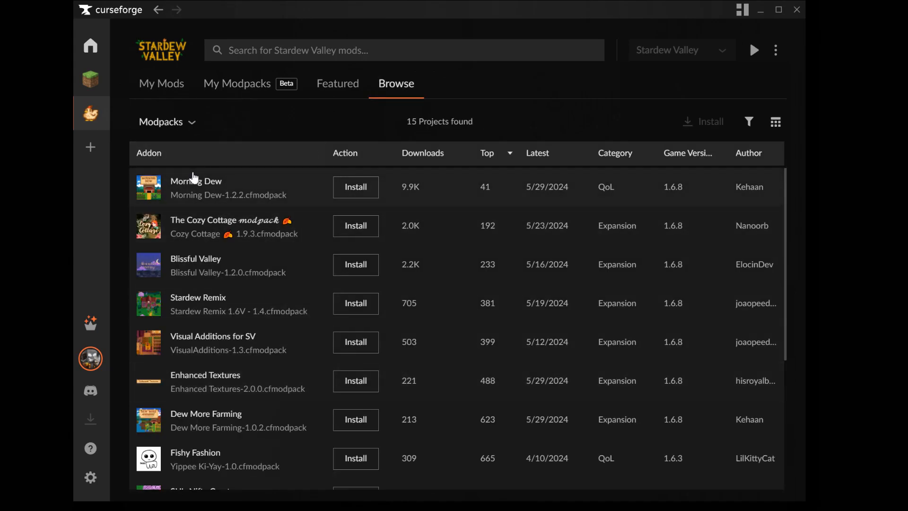
mouse_move(324, 412)
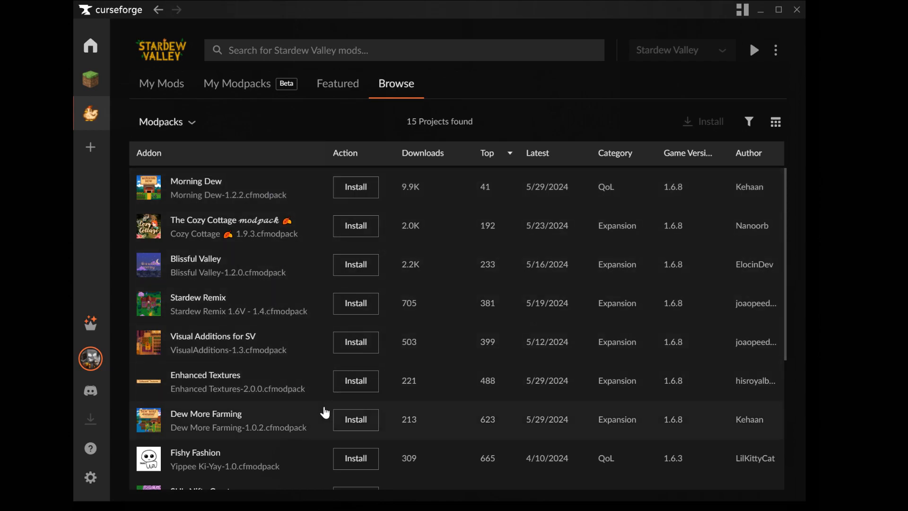
mouse_move(354, 419)
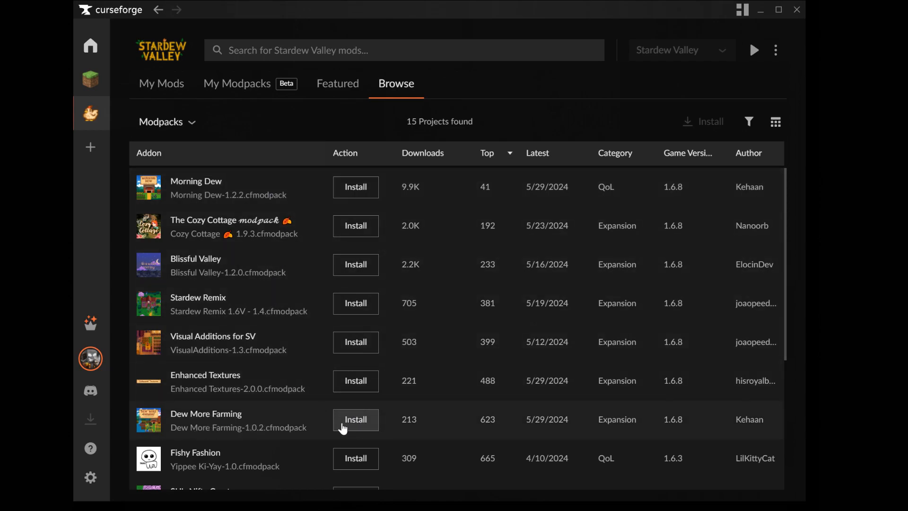
type("dew")
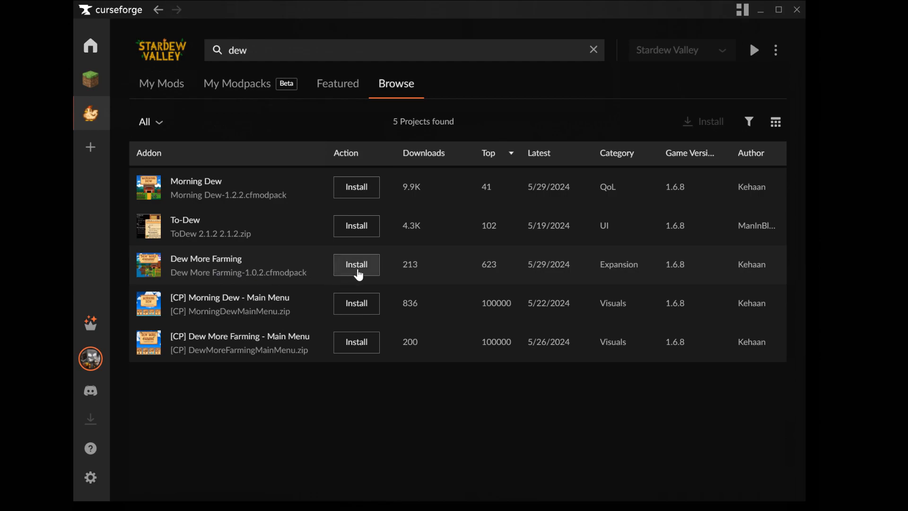
left_click(593, 51)
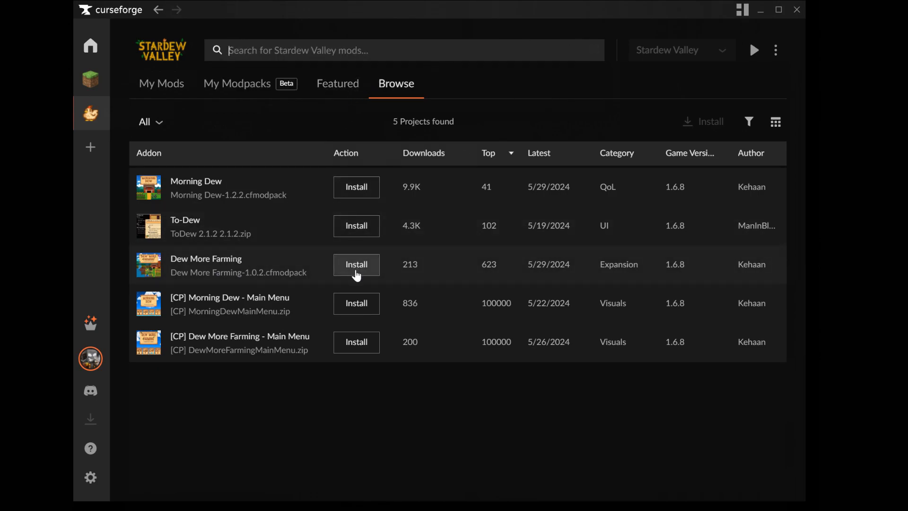
left_click(356, 264)
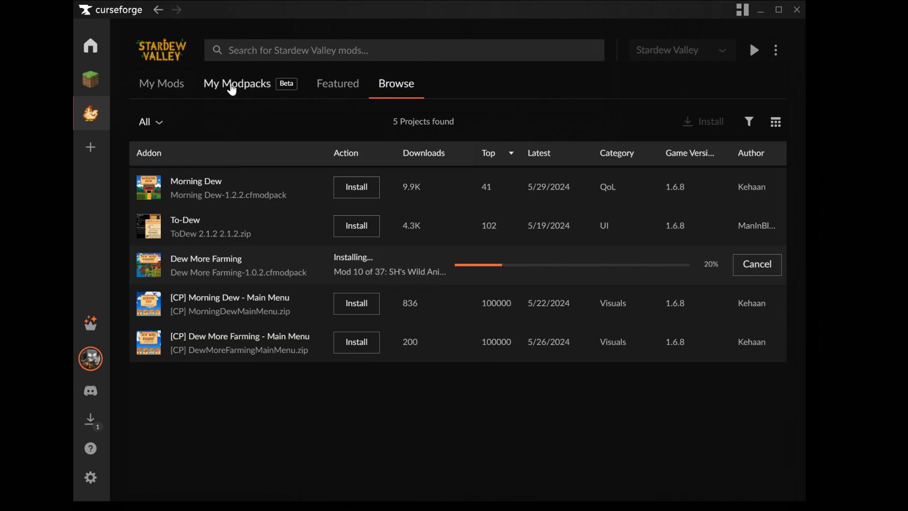
left_click(236, 83)
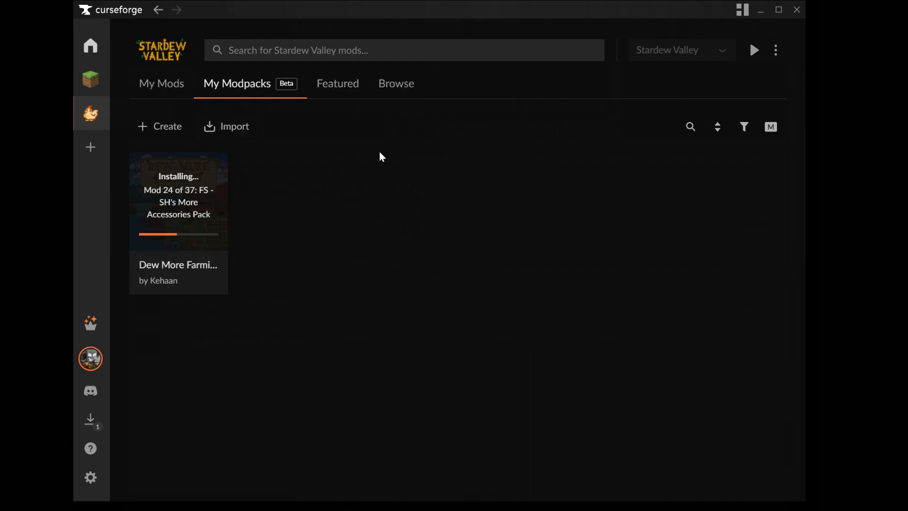
Step: Filter the browse list to Modpacks and install Morning Dew, then view installed modpacks
left_click(396, 83)
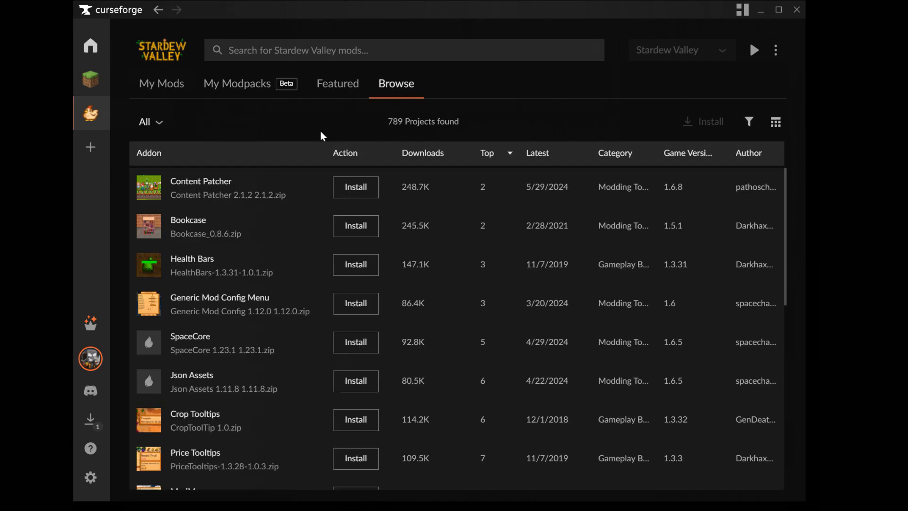
left_click(149, 122)
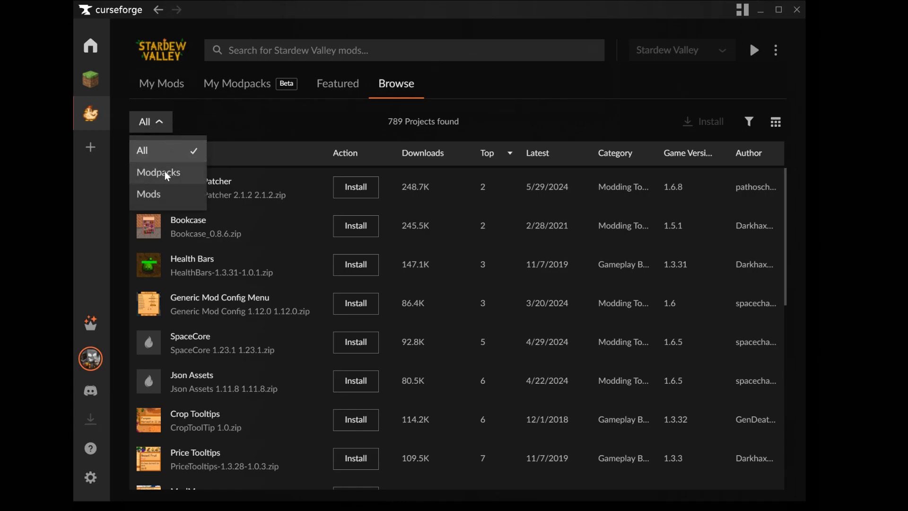
left_click(158, 173)
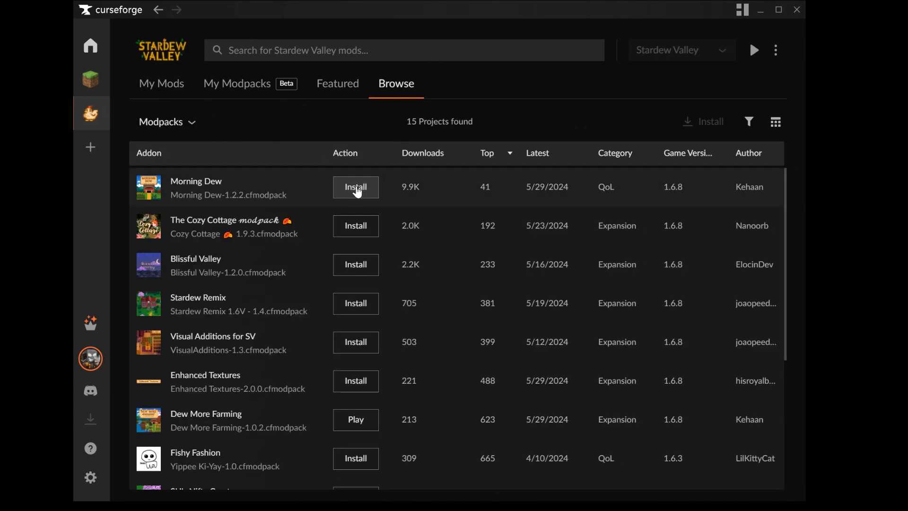
left_click(356, 187)
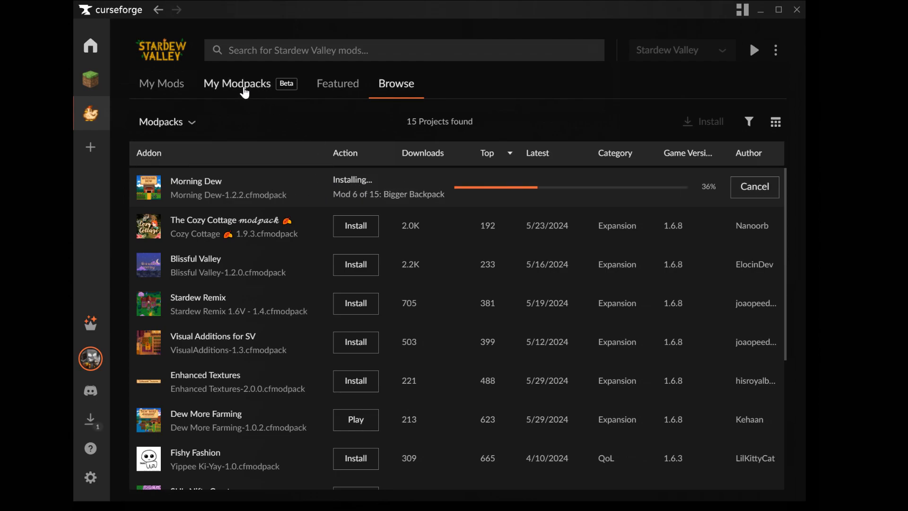
left_click(236, 83)
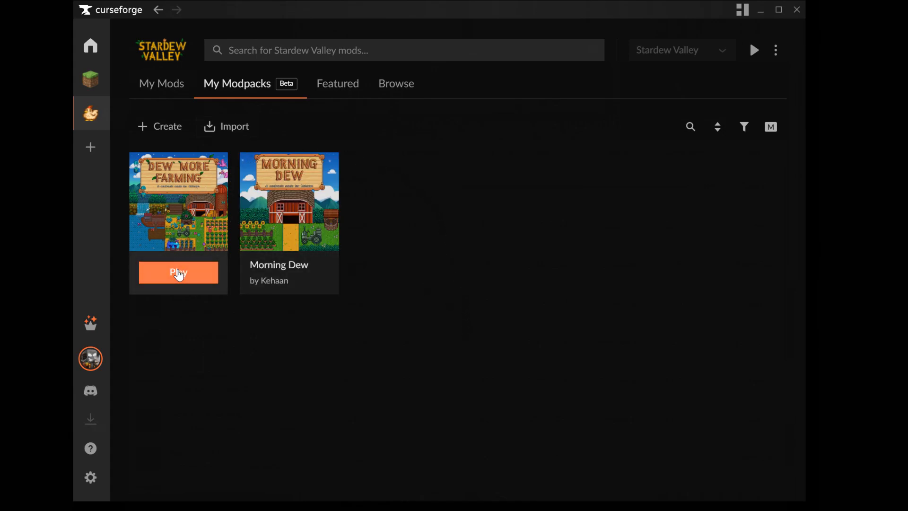
mouse_move(212, 339)
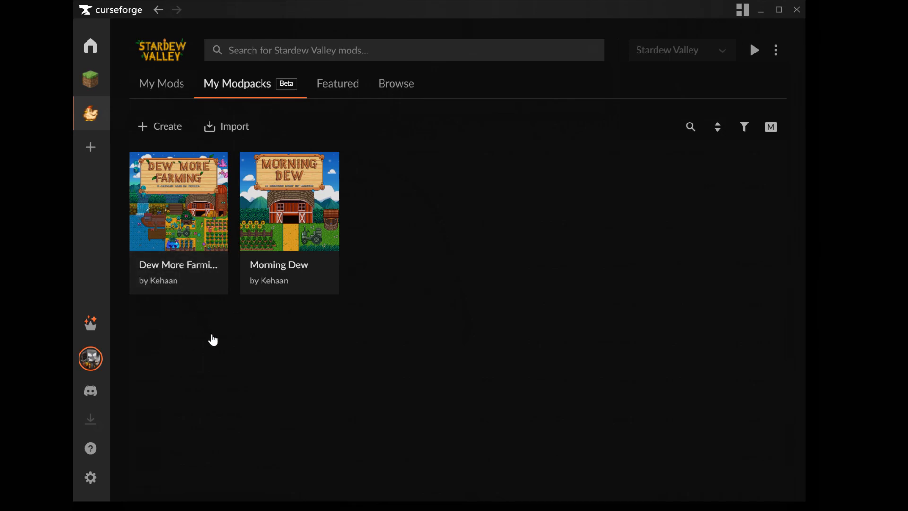
Step: Play Stardew Valley with the Dew More Farming modpack so SMAPI starts the game
left_click(754, 50)
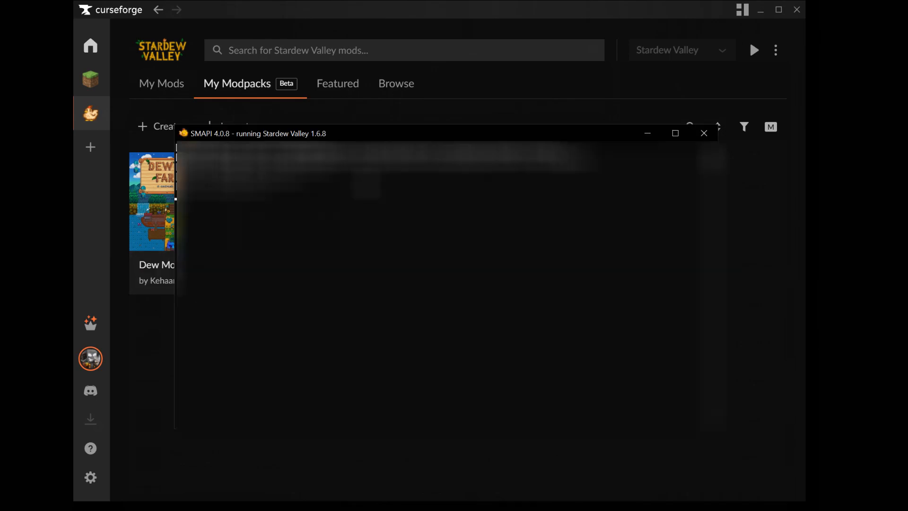